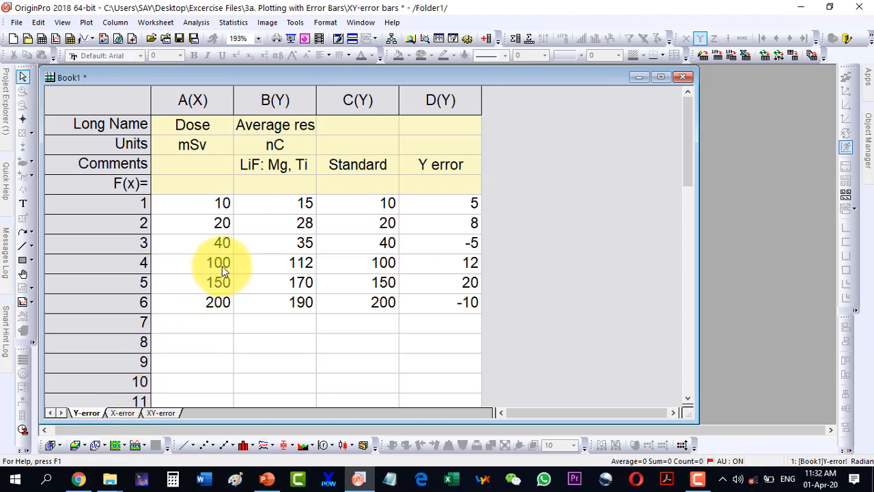
pyautogui.moveTo(248, 283)
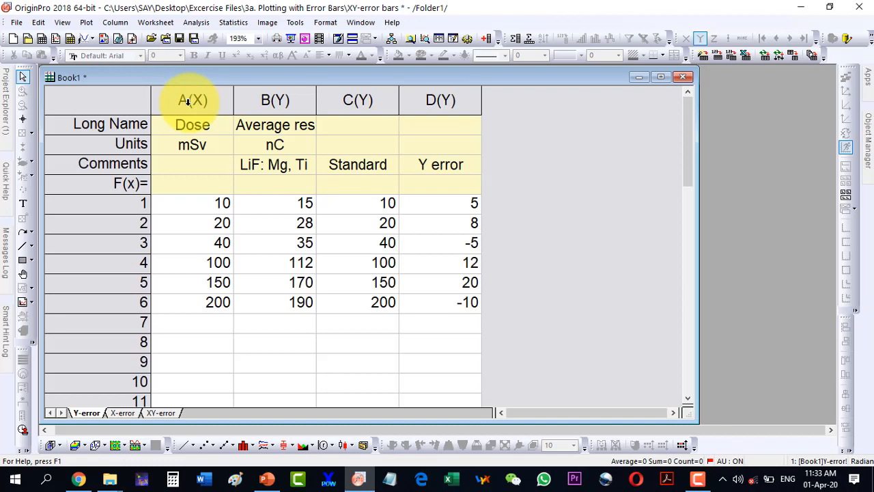
# Review the Dose, Average response, Standard and Y error columns in turn.
pyautogui.click(191, 99)
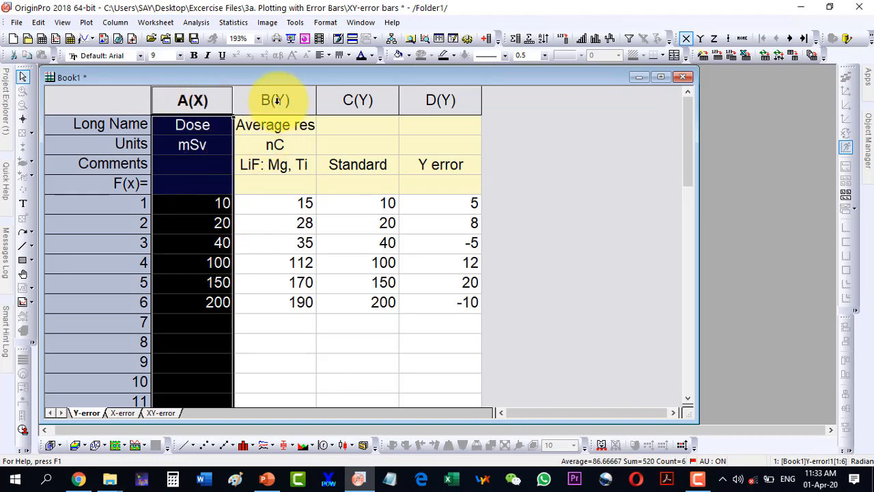
pyautogui.click(274, 100)
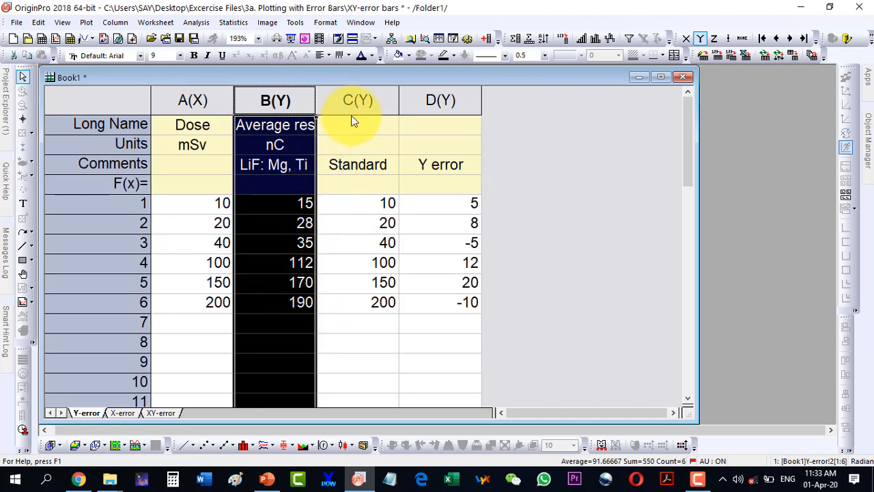
pyautogui.click(358, 100)
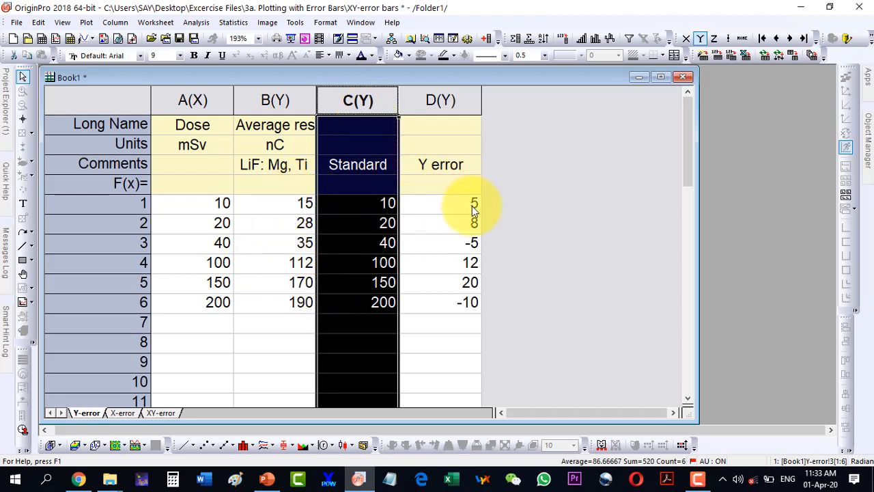
pyautogui.click(440, 101)
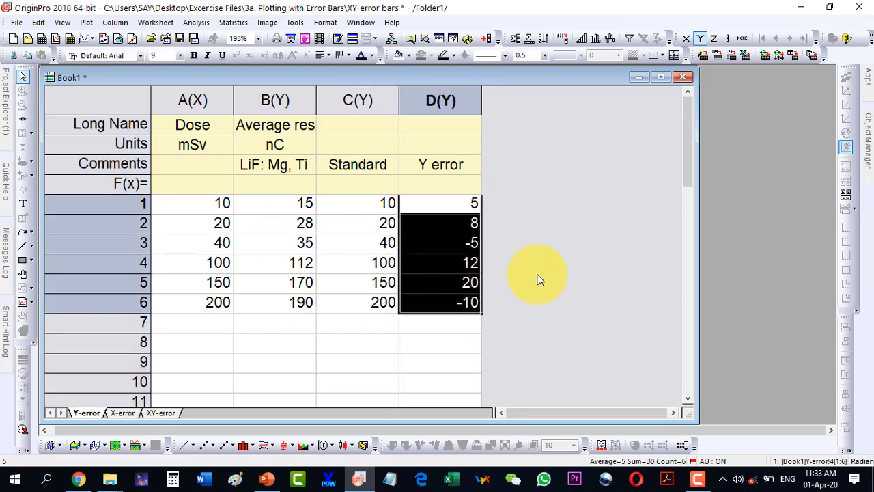
pyautogui.click(440, 101)
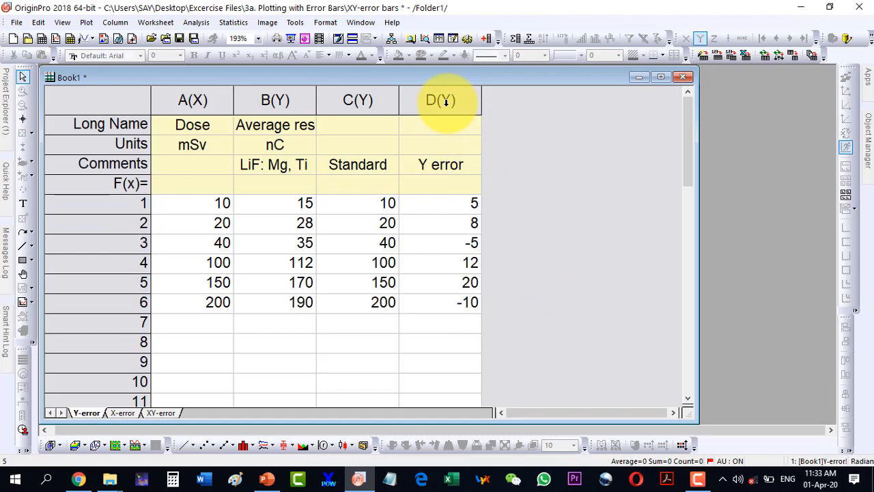
# Designate the Y error column as Y Error and select Dose, Average response and Y error for plotting.
pyautogui.rightClick(439, 99)
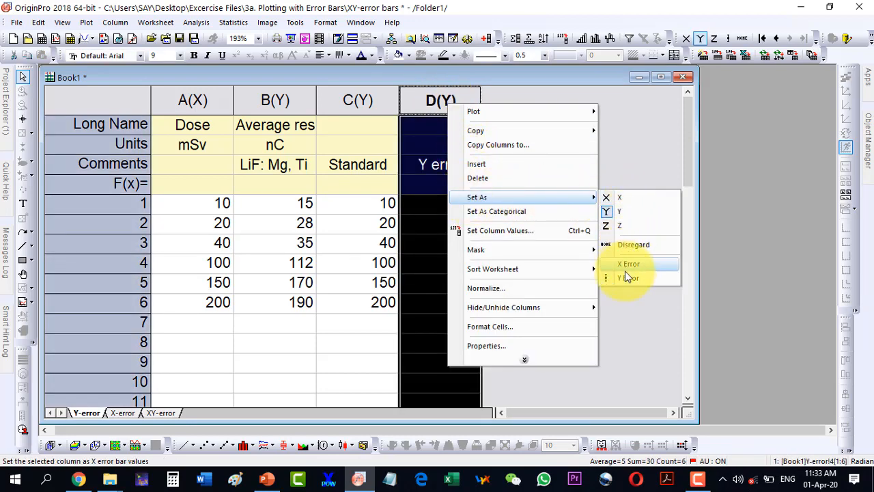
pyautogui.click(628, 278)
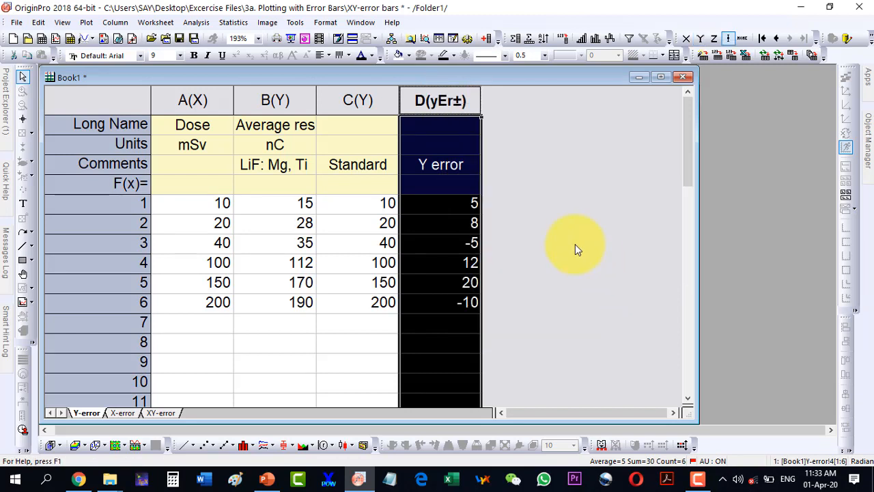
pyautogui.click(191, 101)
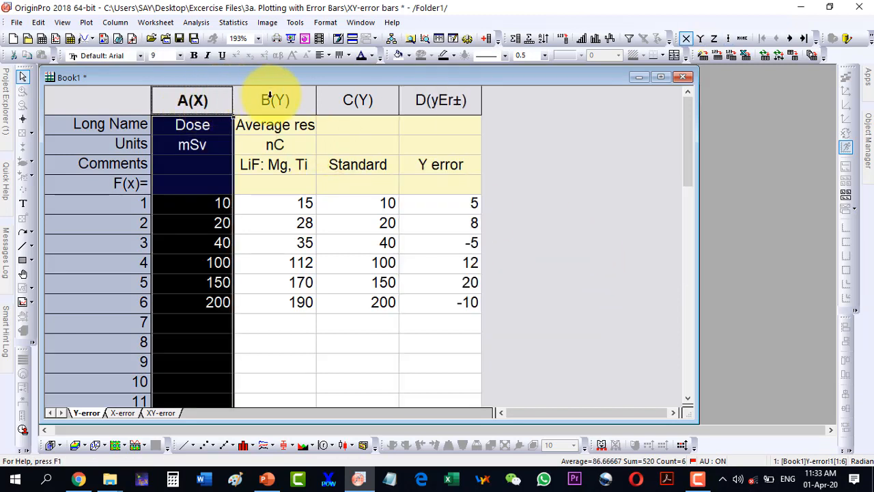
pyautogui.click(440, 101)
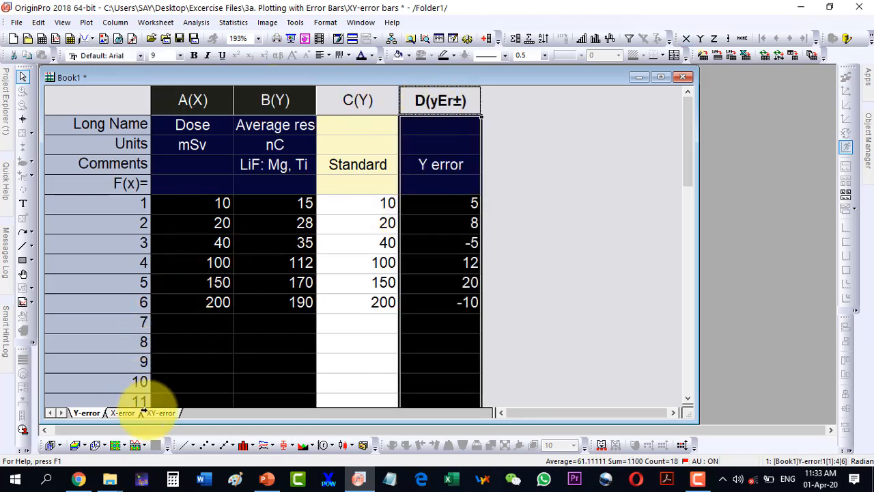
pyautogui.moveTo(186, 445)
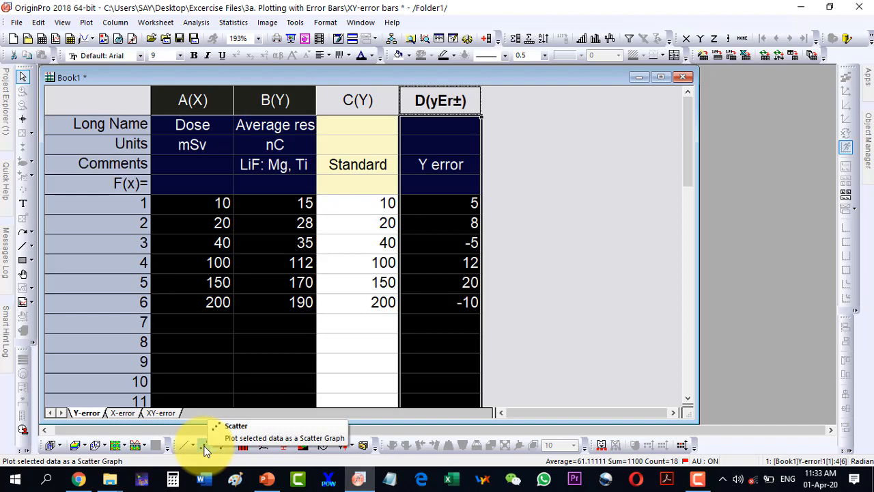
# Plot the selected columns as a scatter graph with vertical error bars and maximize it.
pyautogui.click(206, 445)
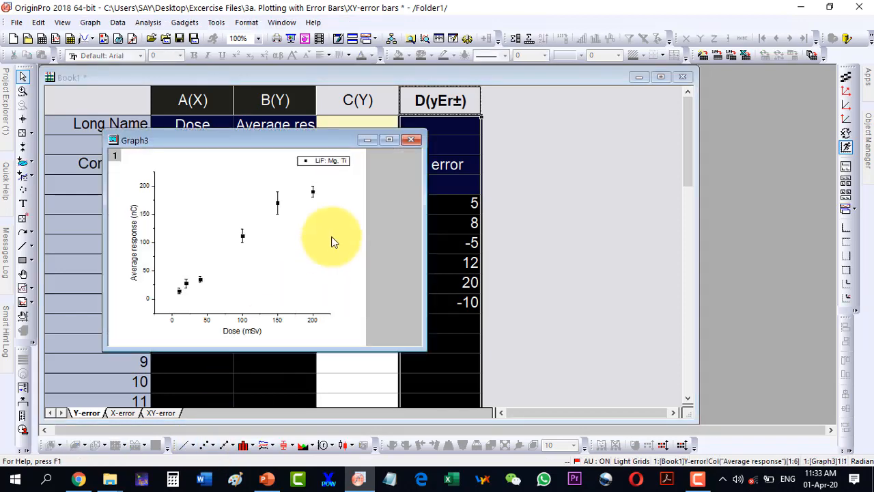
pyautogui.click(389, 139)
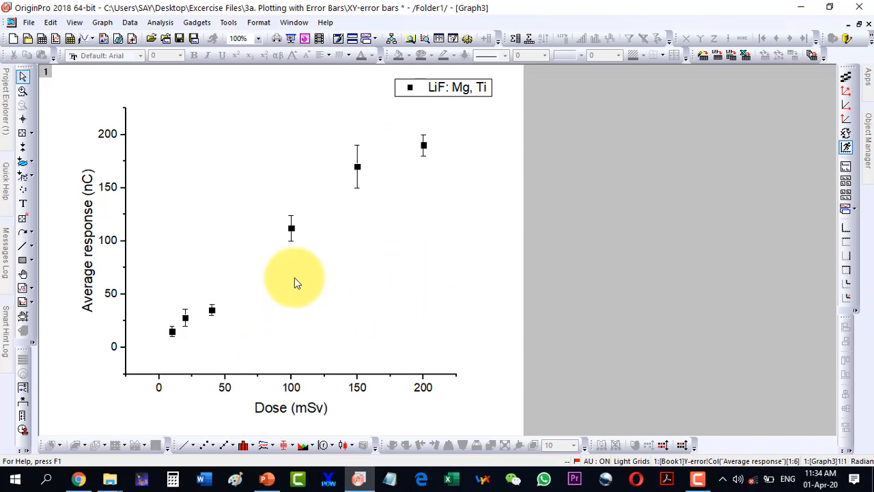
pyautogui.moveTo(331, 204)
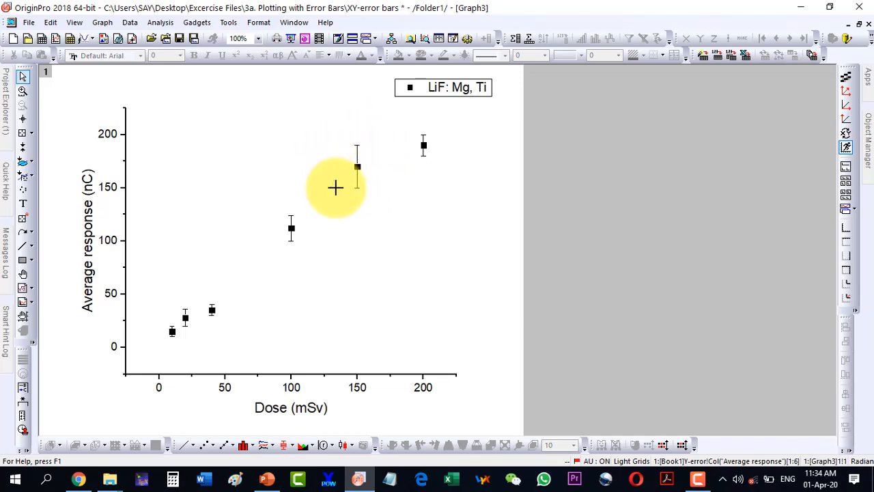
pyautogui.moveTo(357, 379)
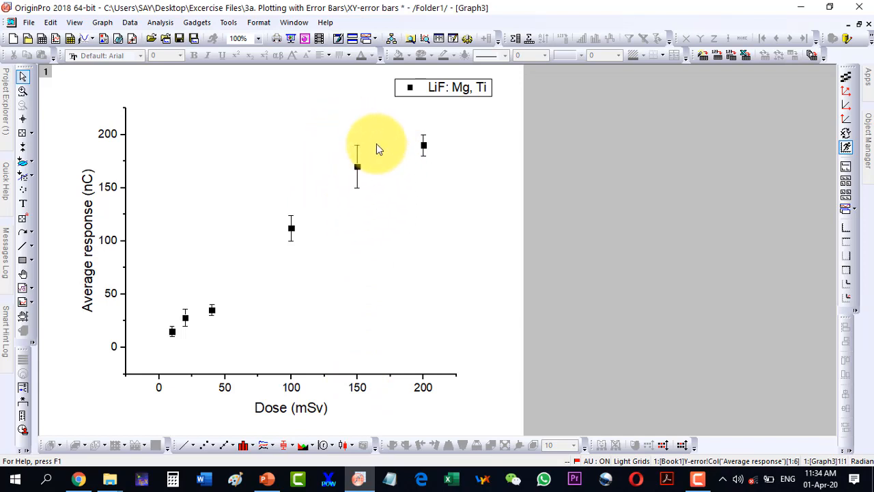
pyautogui.moveTo(374, 221)
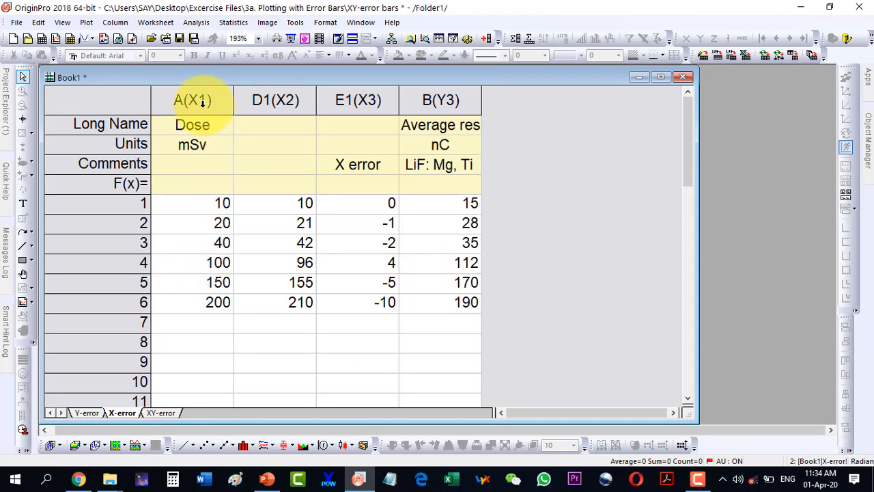
# Review the Dose, shifted dose, X error and Average response columns, ending on X error.
pyautogui.click(192, 99)
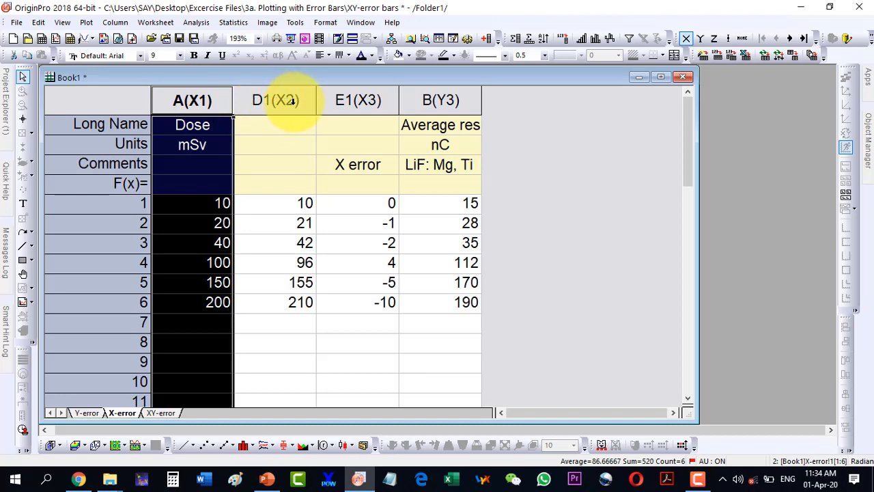
pyautogui.click(276, 100)
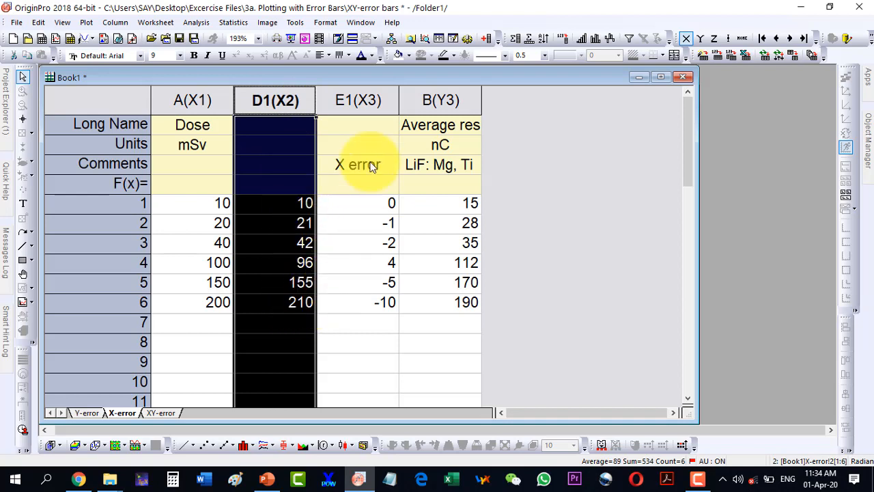
pyautogui.click(358, 99)
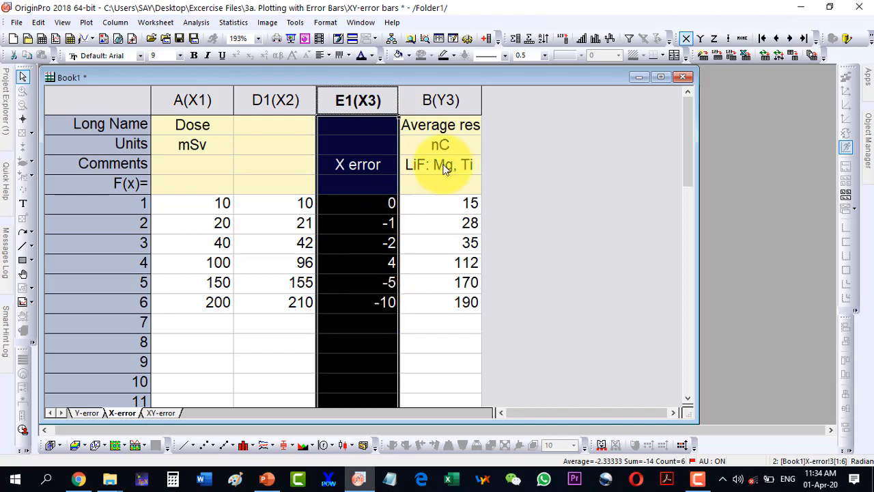
pyautogui.click(440, 101)
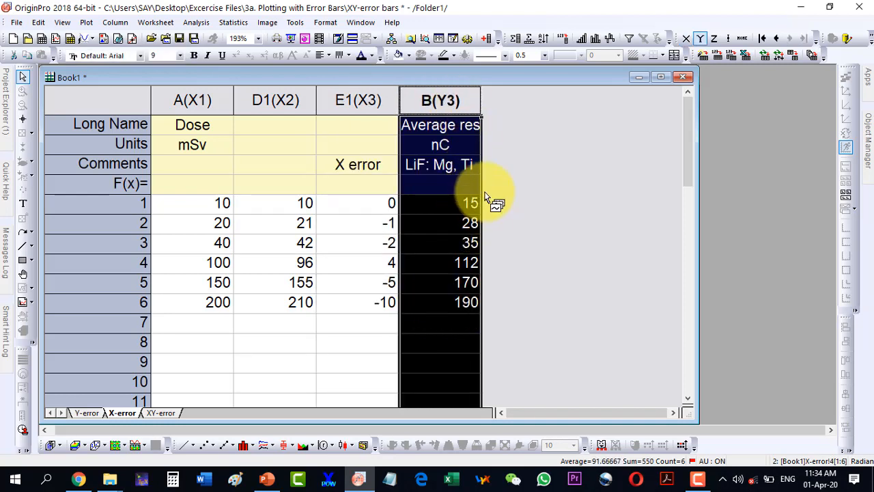
pyautogui.moveTo(519, 298)
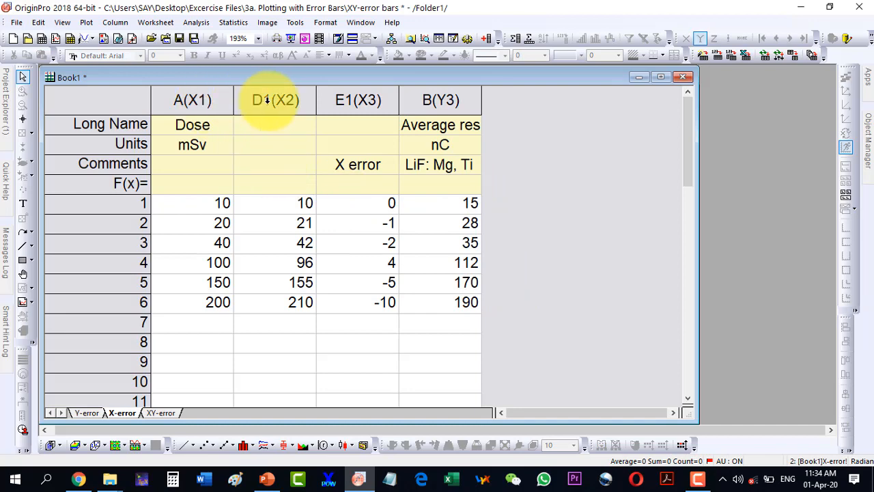
pyautogui.click(358, 99)
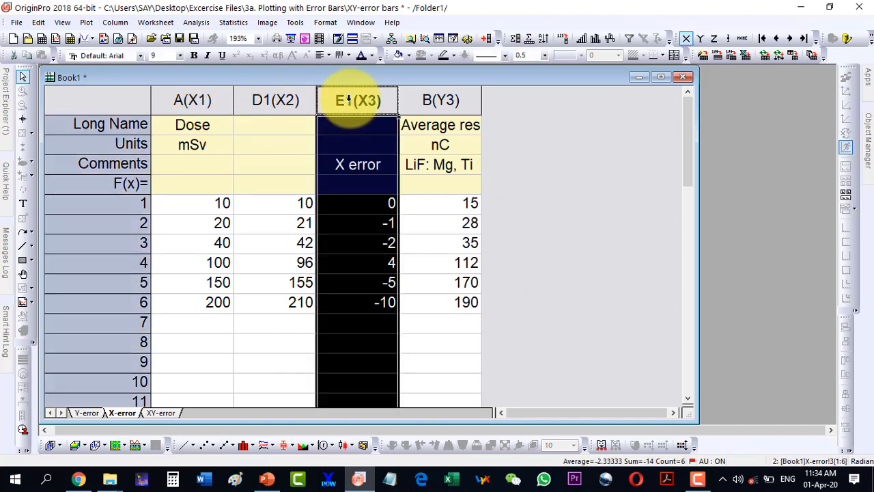
# Designate the X error column as X Error and select it with Dose and Average response.
pyautogui.rightClick(358, 100)
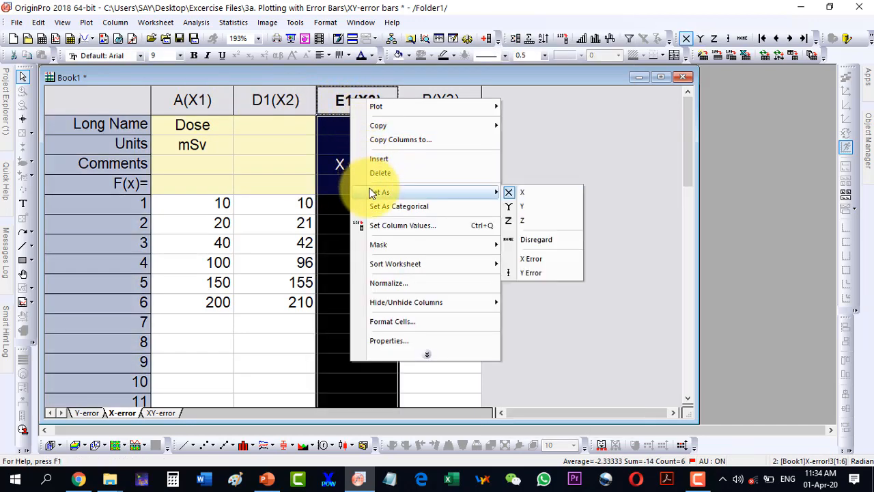
pyautogui.moveTo(531, 258)
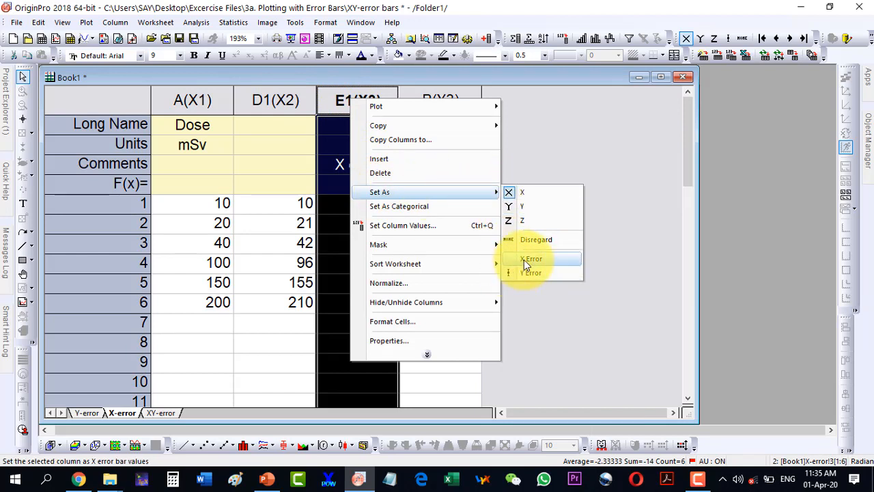
pyautogui.click(531, 258)
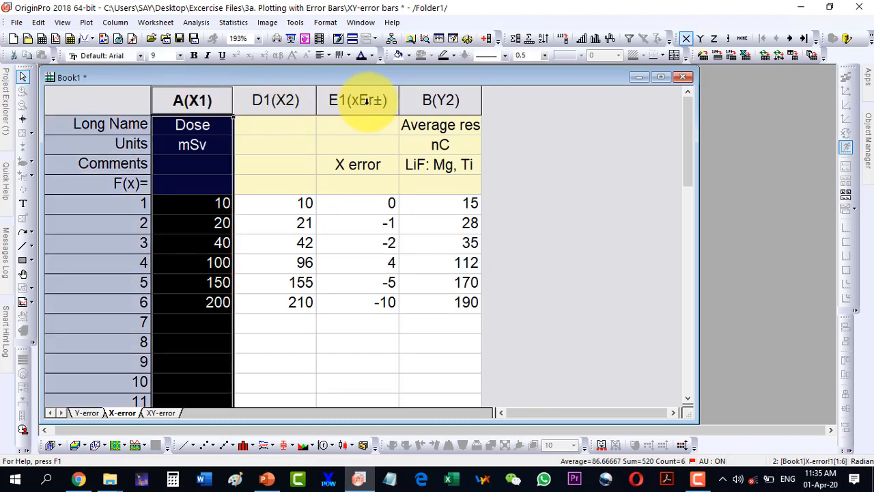
pyautogui.click(358, 101)
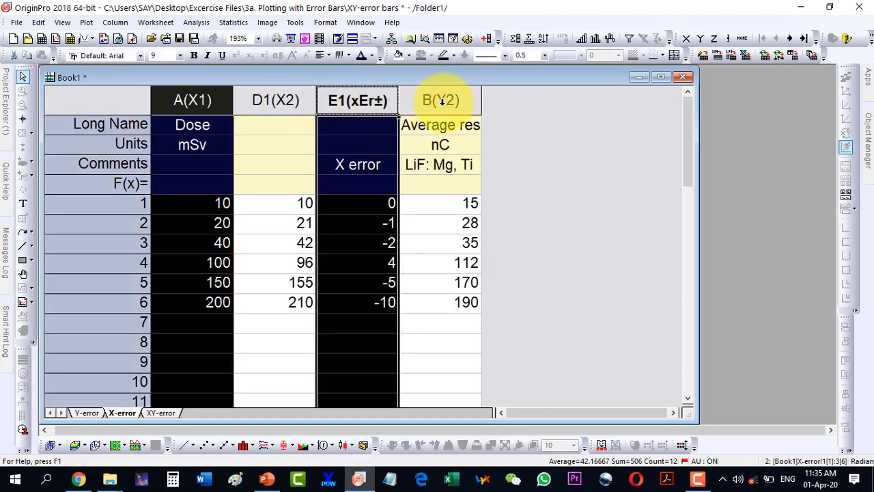
pyautogui.click(440, 101)
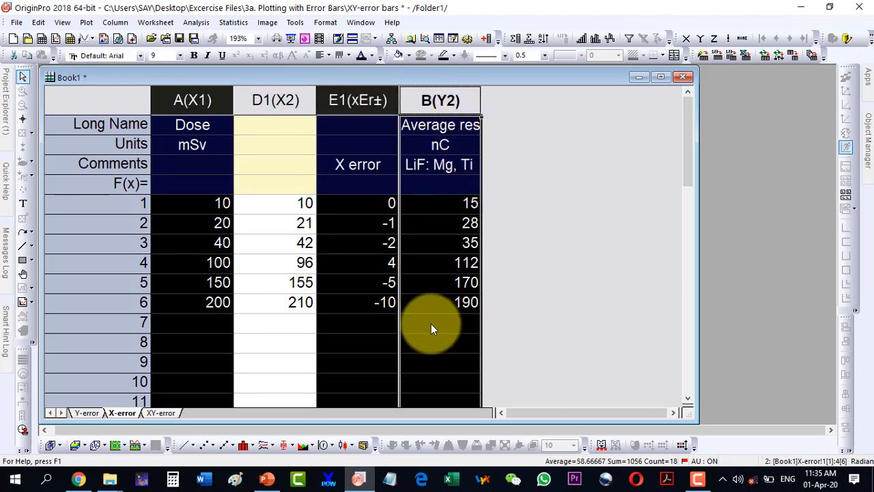
pyautogui.moveTo(207, 445)
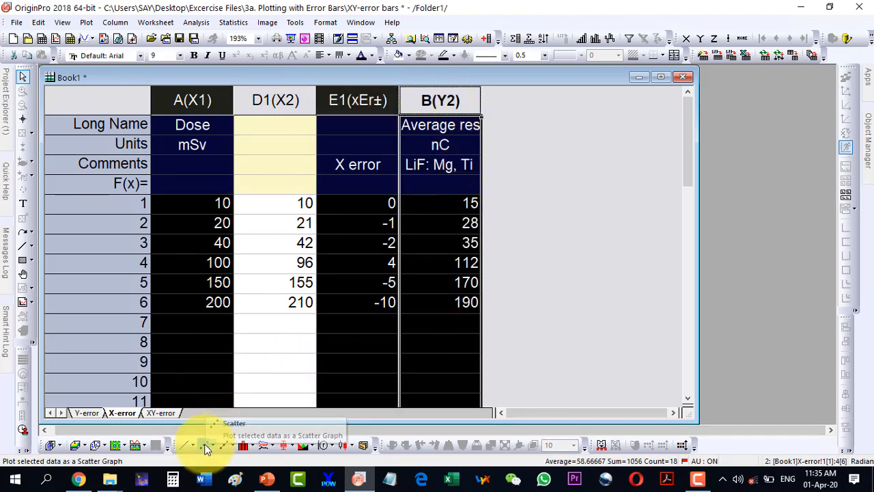
# Plot the selection as a scatter graph with horizontal error bars and maximize it.
pyautogui.click(208, 445)
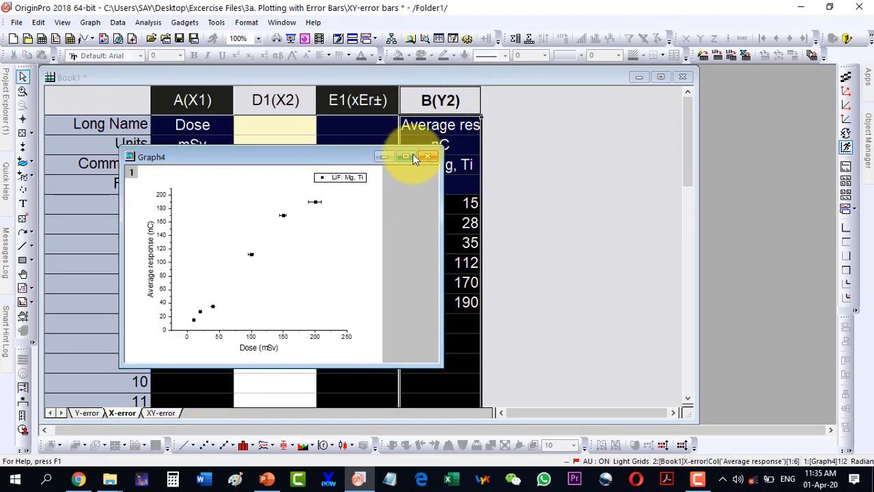
pyautogui.click(407, 155)
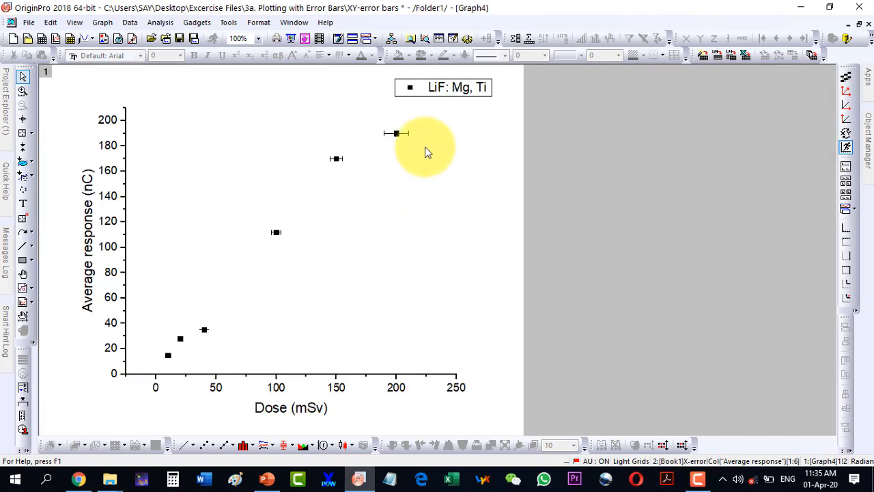
pyautogui.moveTo(404, 207)
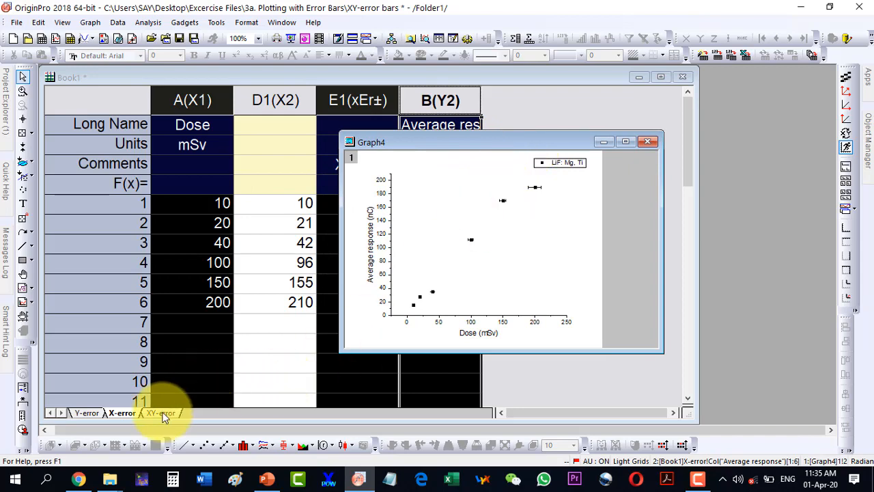
# Switch to the XY-error sheet and review its Dose and Average response columns.
pyautogui.click(161, 413)
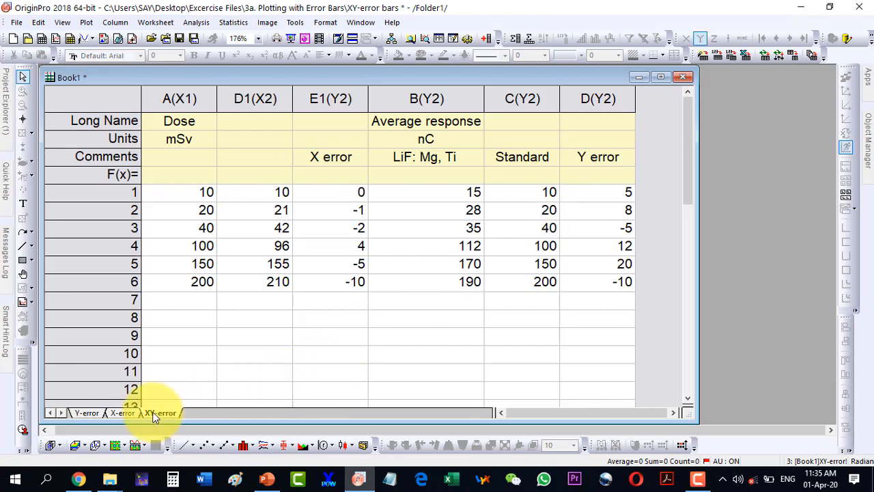
pyautogui.click(160, 413)
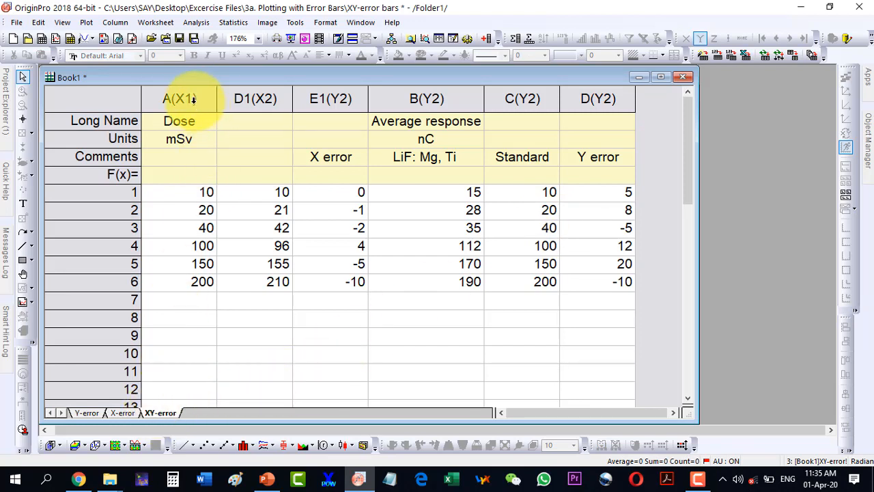
pyautogui.click(179, 98)
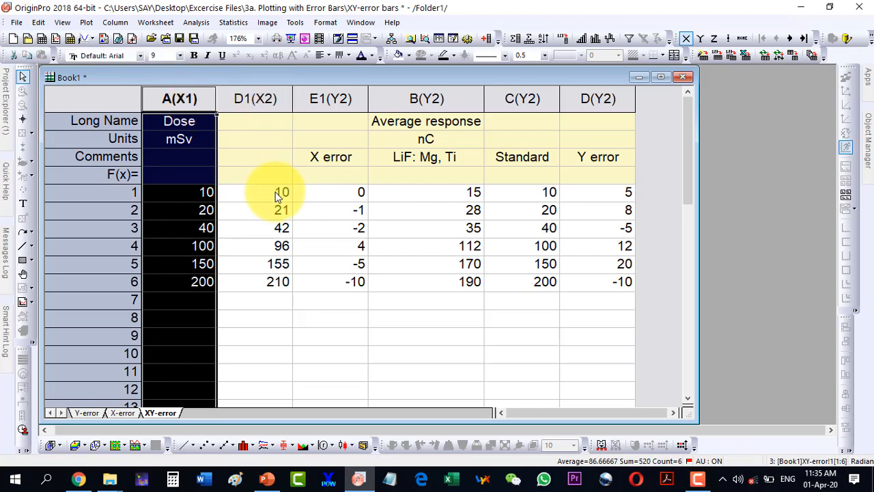
pyautogui.click(330, 98)
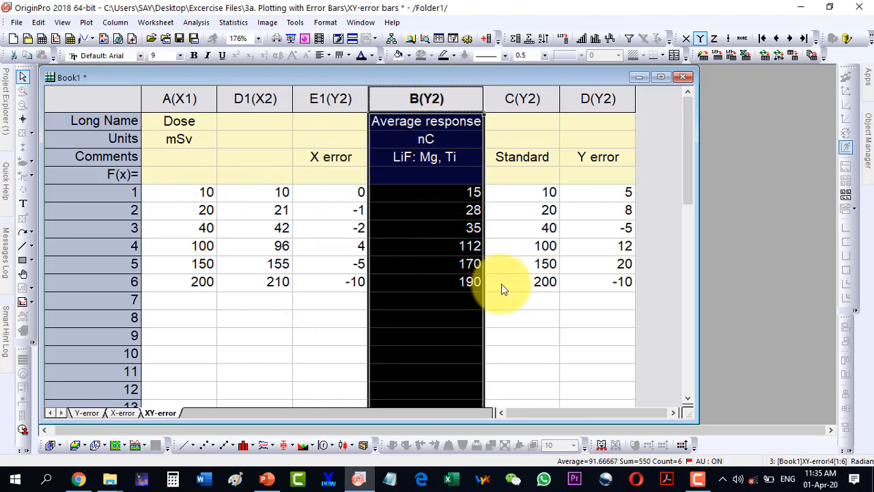
pyautogui.moveTo(533, 137)
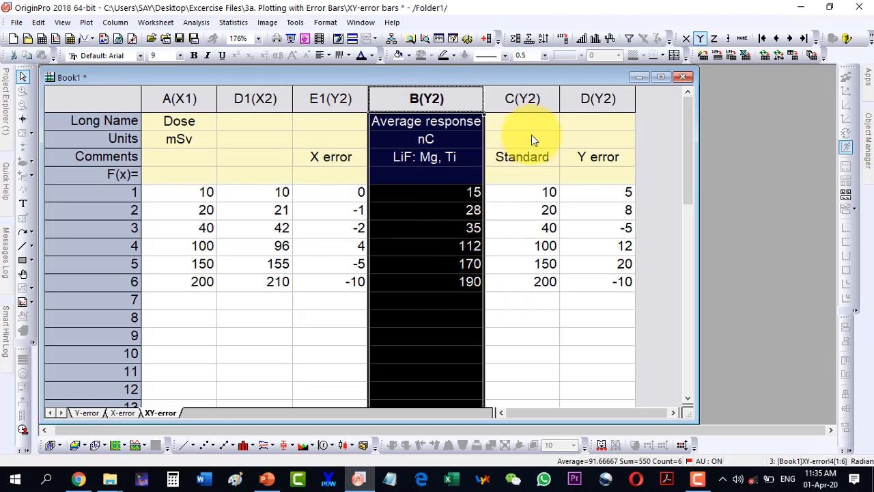
pyautogui.click(521, 98)
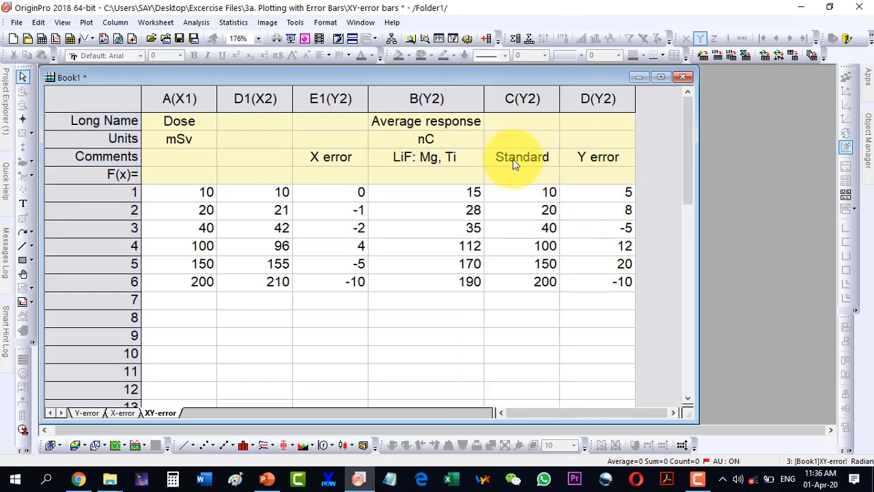
# Designate the X error column as X Error and the Y error column as Y Error.
pyautogui.click(330, 98)
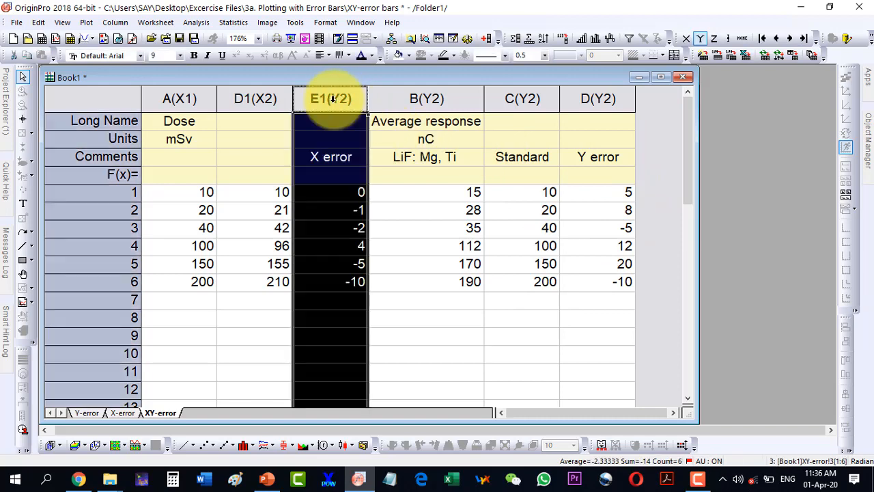
pyautogui.rightClick(331, 98)
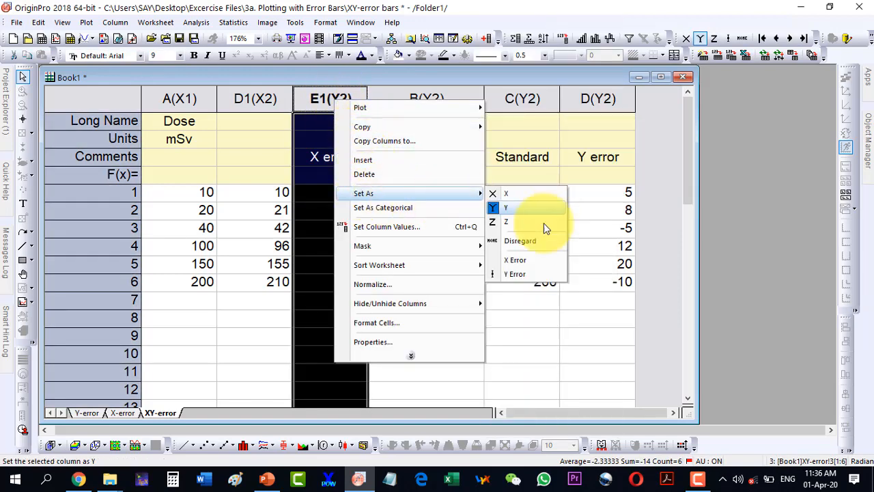
pyautogui.click(515, 260)
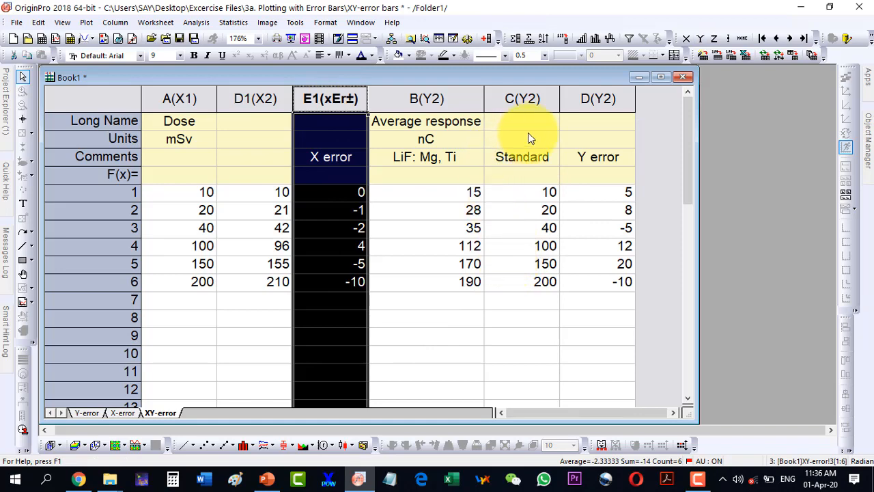
pyautogui.rightClick(598, 98)
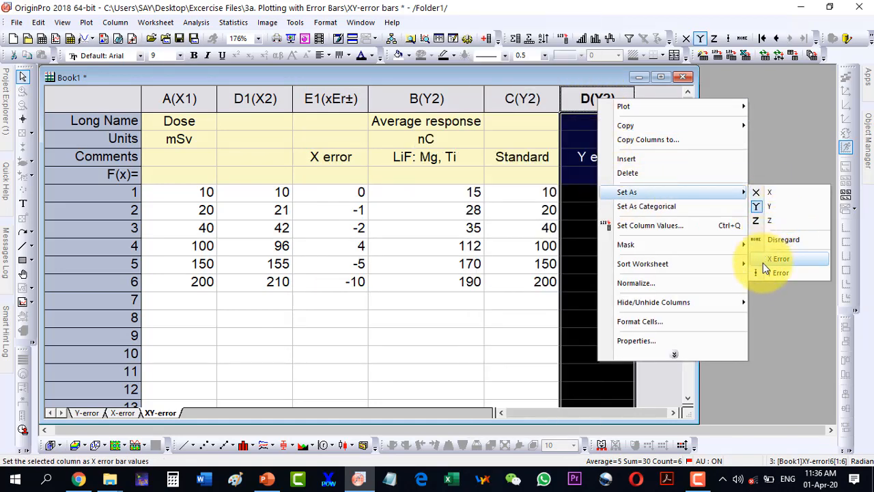
pyautogui.click(778, 273)
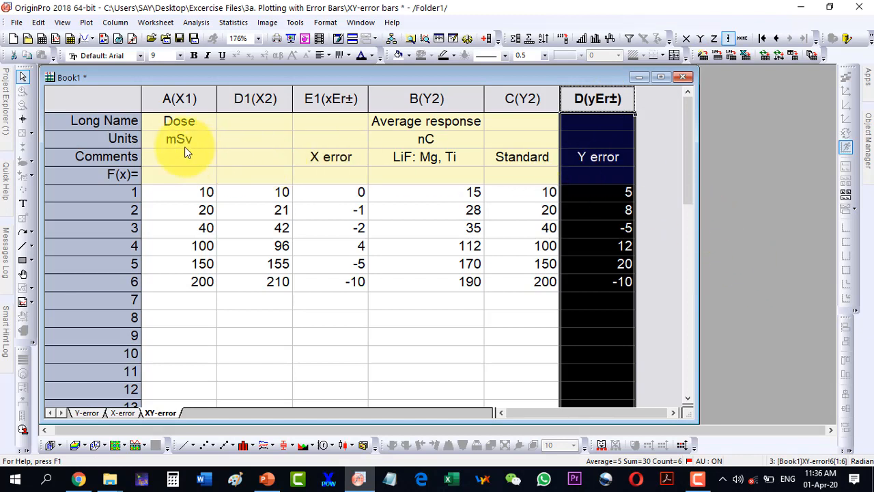
# Select Dose with the response and both error columns for the XY-error scatter plot.
pyautogui.click(179, 99)
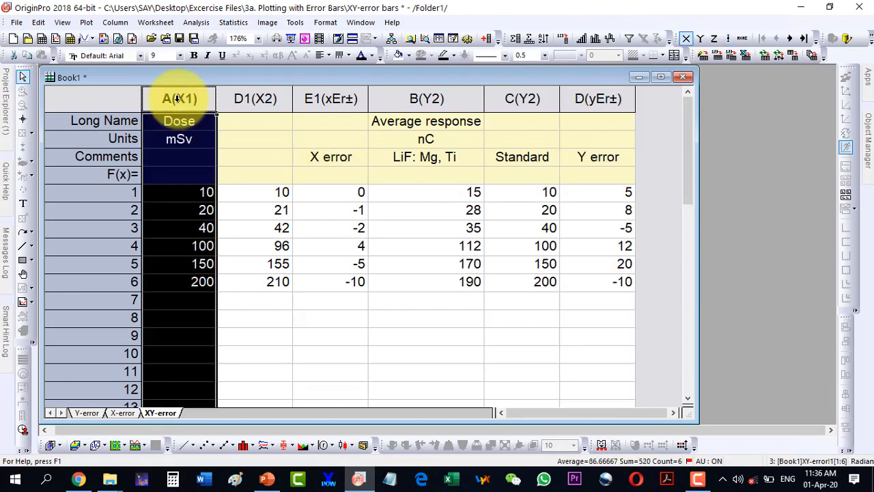
pyautogui.click(254, 99)
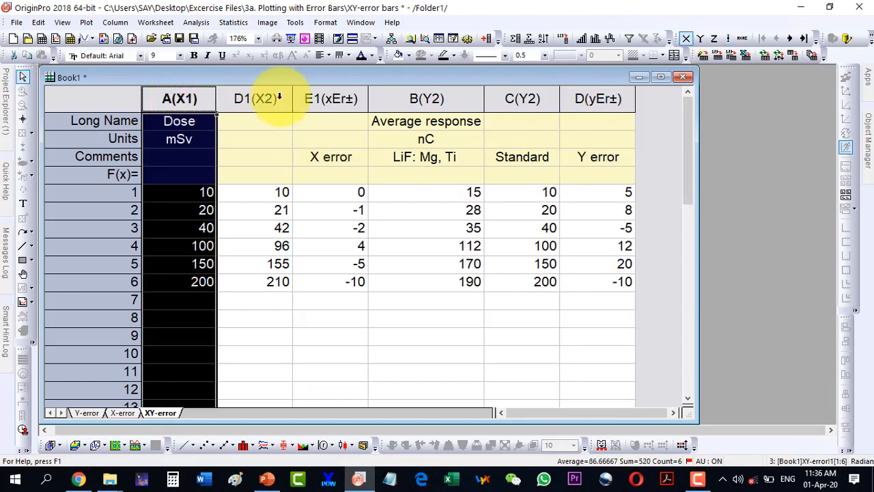
pyautogui.click(330, 98)
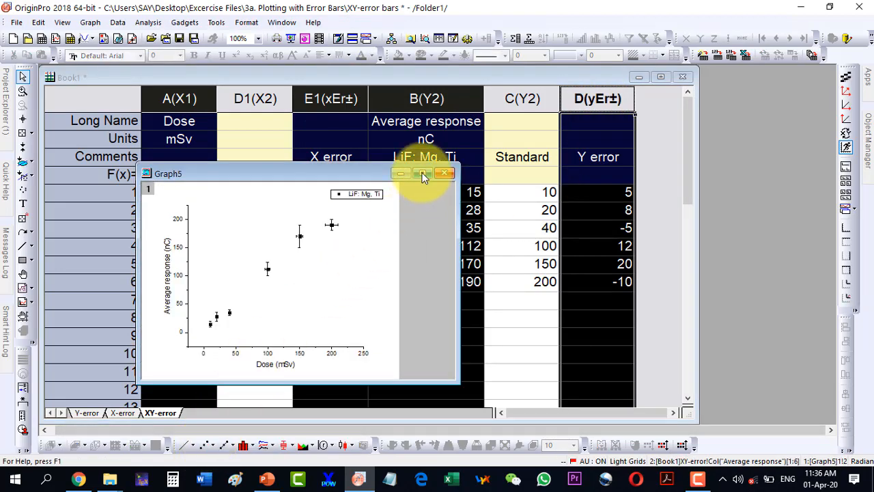
# Maximize the new scatter graph with horizontal and vertical error bars.
pyautogui.click(423, 172)
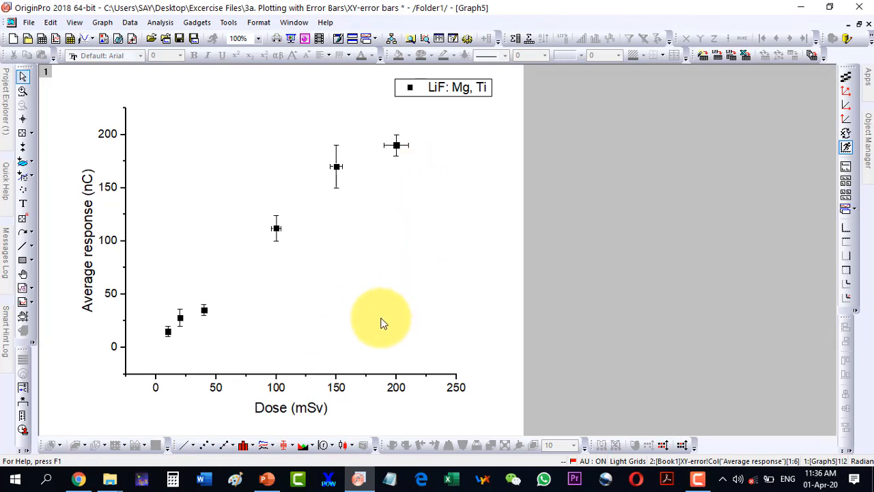
pyautogui.moveTo(396, 303)
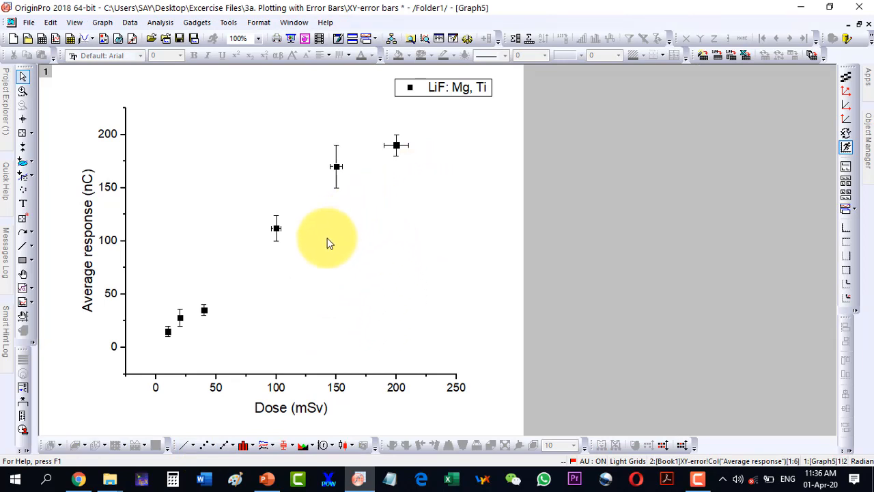
pyautogui.moveTo(407, 199)
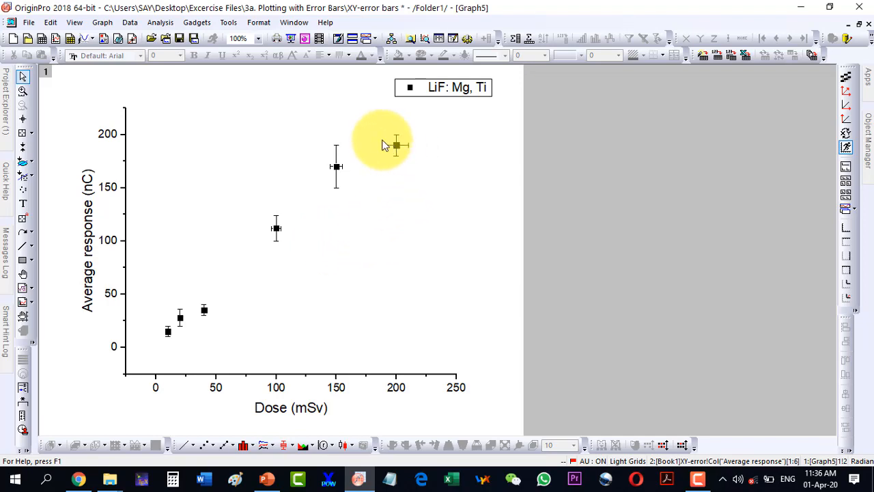
pyautogui.moveTo(380, 156)
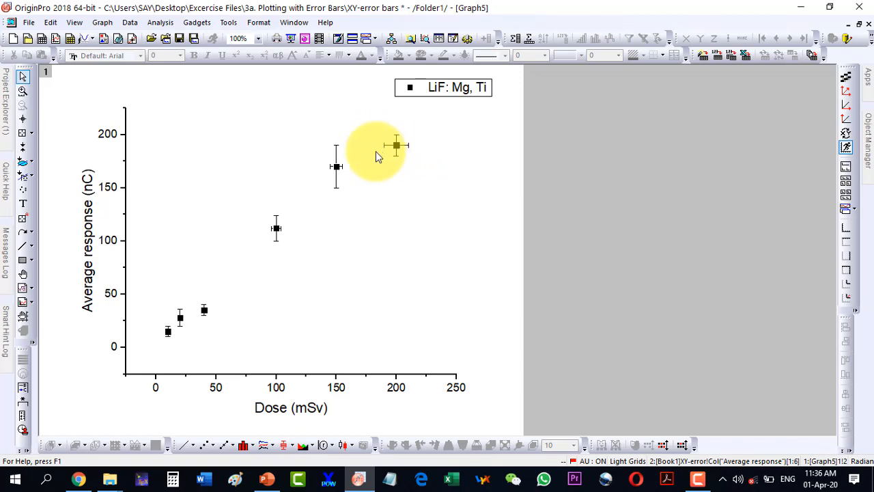
pyautogui.moveTo(390, 167)
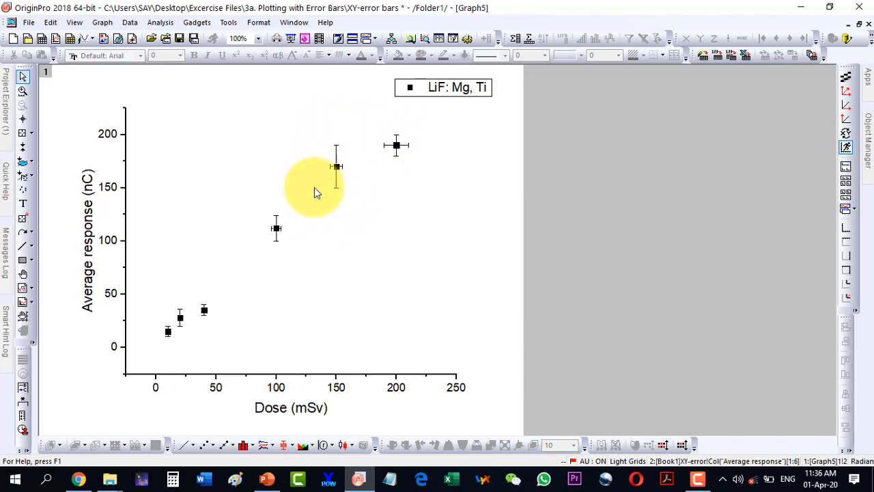
pyautogui.moveTo(358, 208)
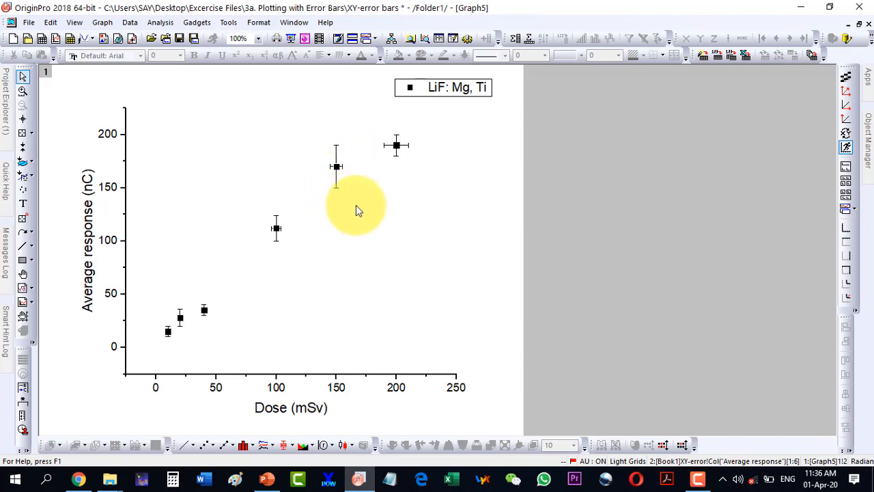
pyautogui.moveTo(344, 203)
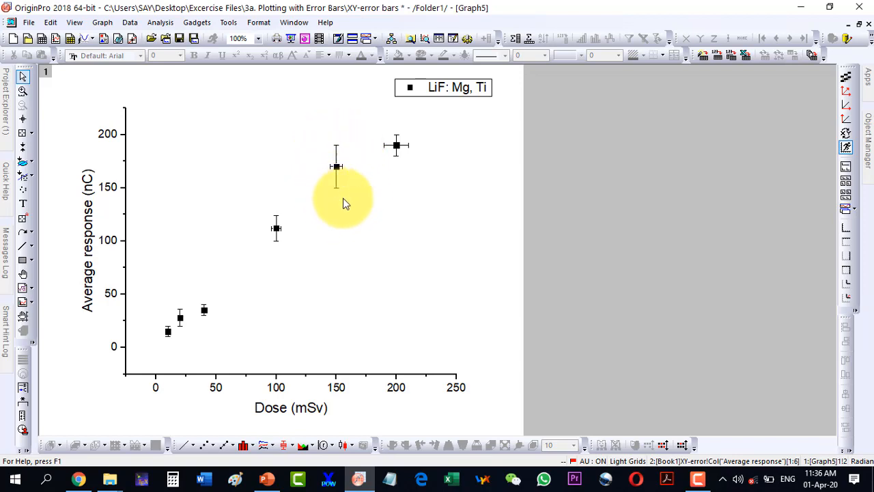
pyautogui.moveTo(328, 271)
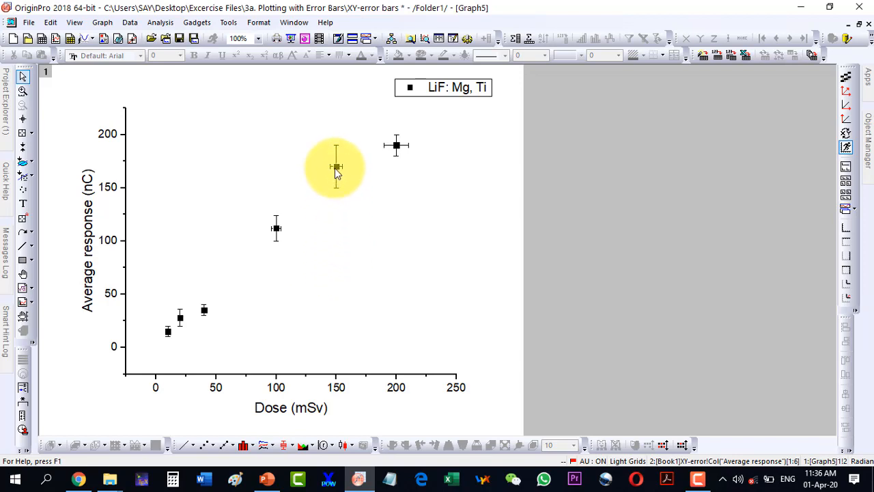
pyautogui.moveTo(336, 167)
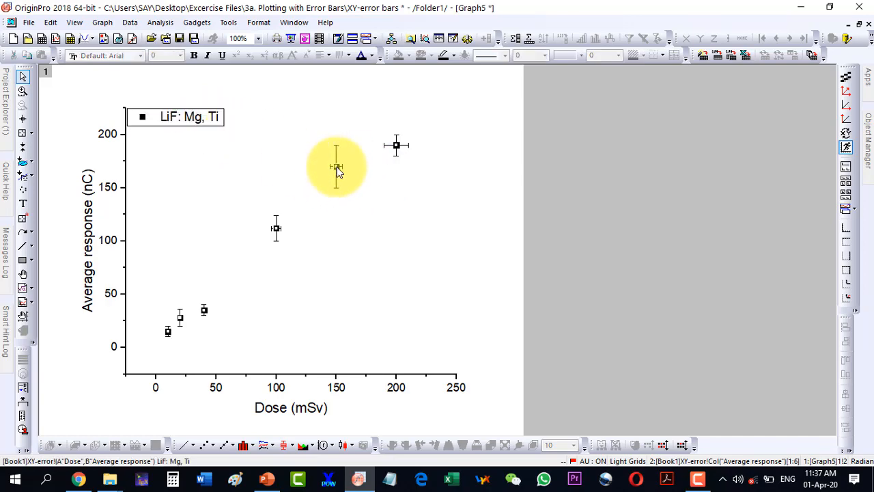
# Bring up Plot Details for the data to recolour the symbols green.
pyautogui.doubleClick(336, 166)
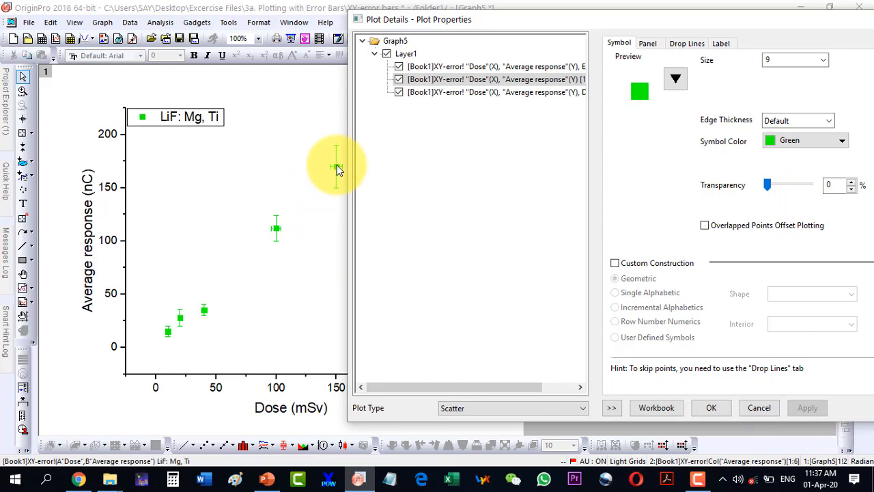
pyautogui.moveTo(339, 172)
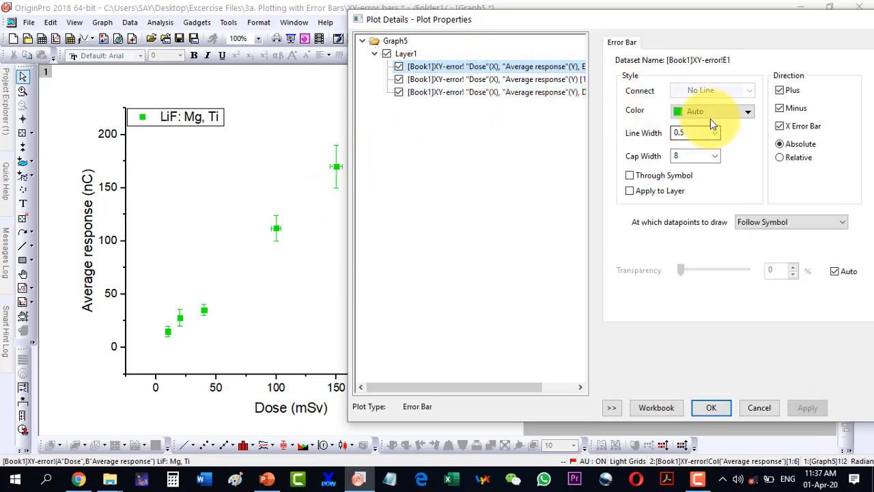
# Set the first (X) error bar dataset's colour to Blue and apply it to the graph.
pyautogui.click(748, 111)
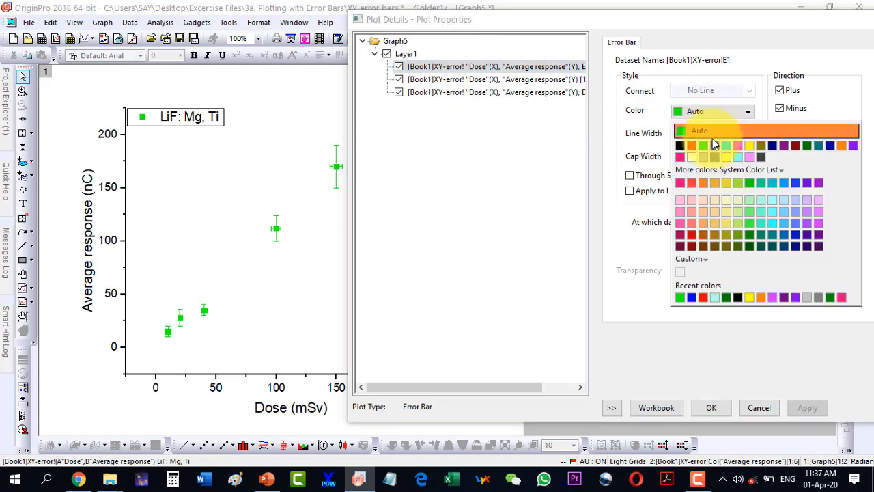
pyautogui.click(703, 144)
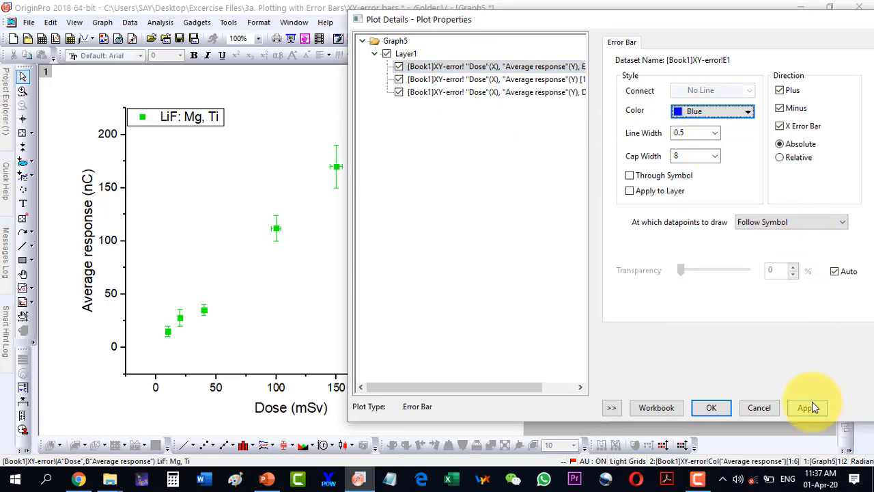
pyautogui.click(808, 407)
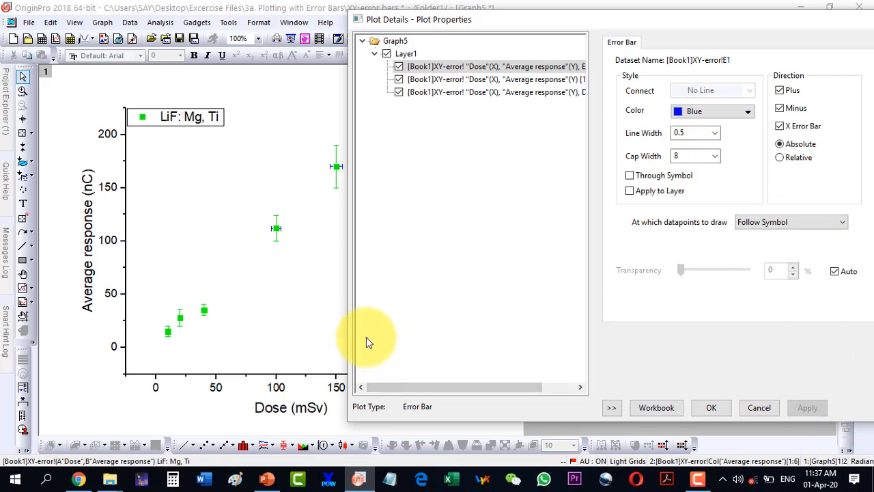
pyautogui.moveTo(358, 307)
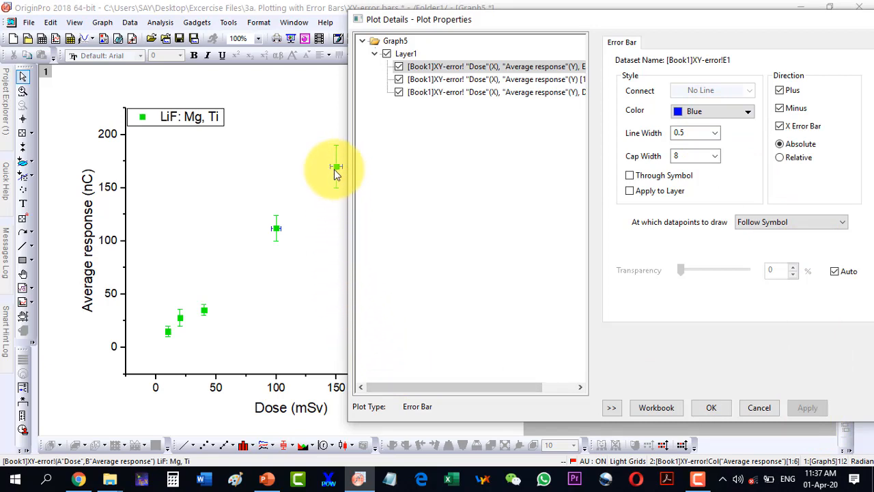
pyautogui.click(439, 93)
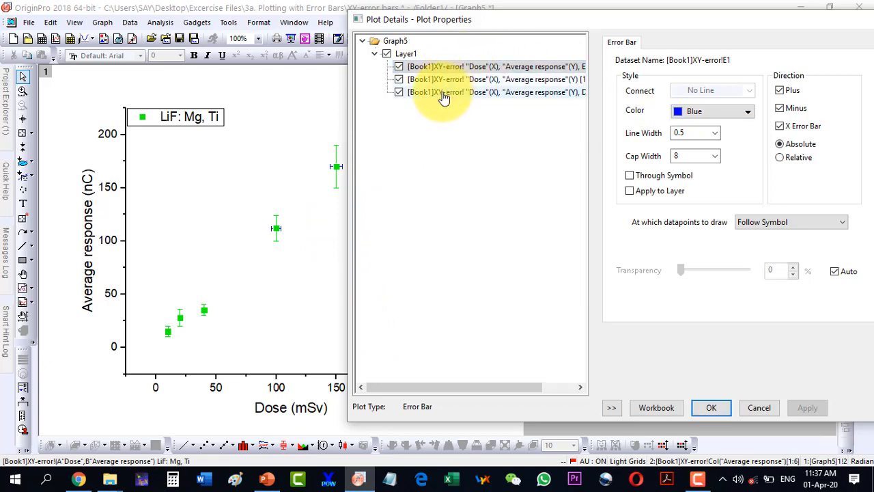
pyautogui.click(748, 111)
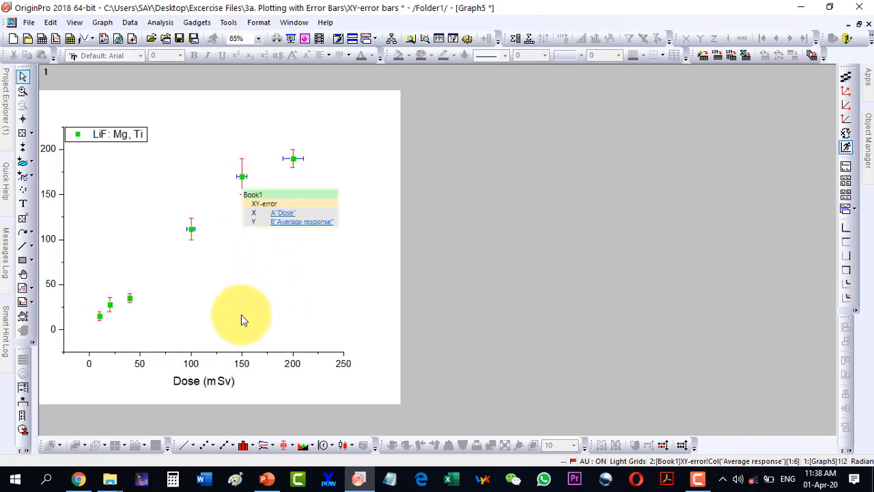
pyautogui.moveTo(409, 332)
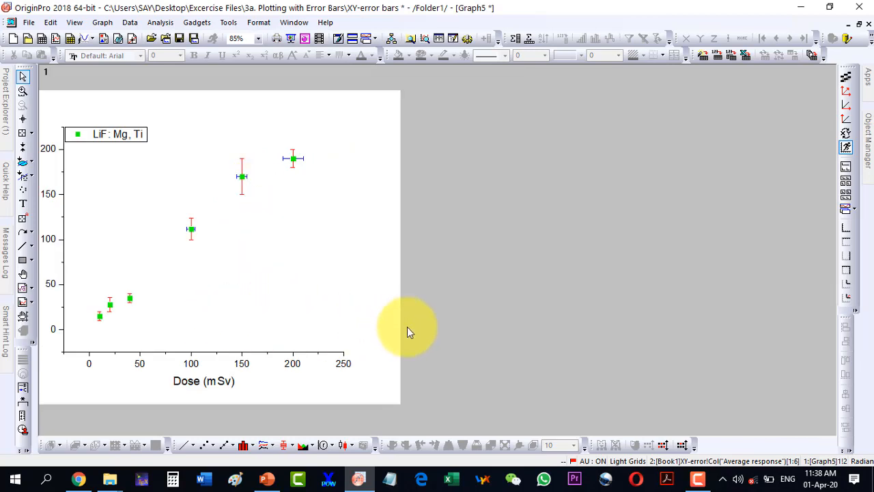
pyautogui.moveTo(180, 172)
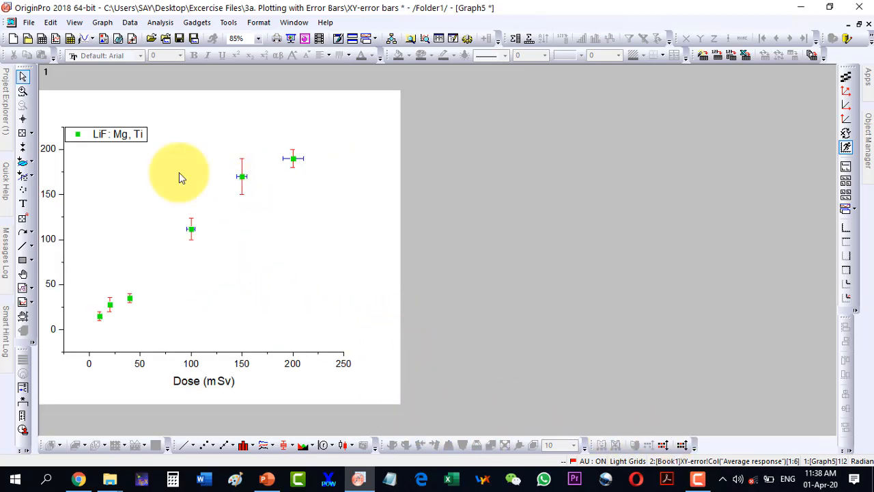